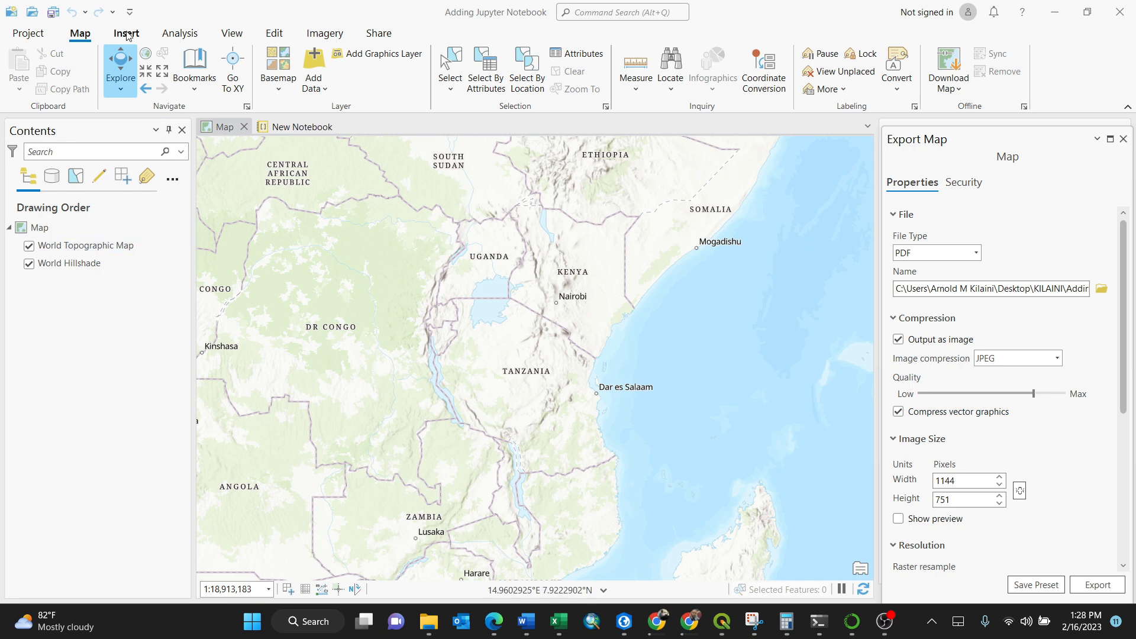
- Show the New Notebook / Add Notebook choices under the Insert ribbon
left_click(126, 33)
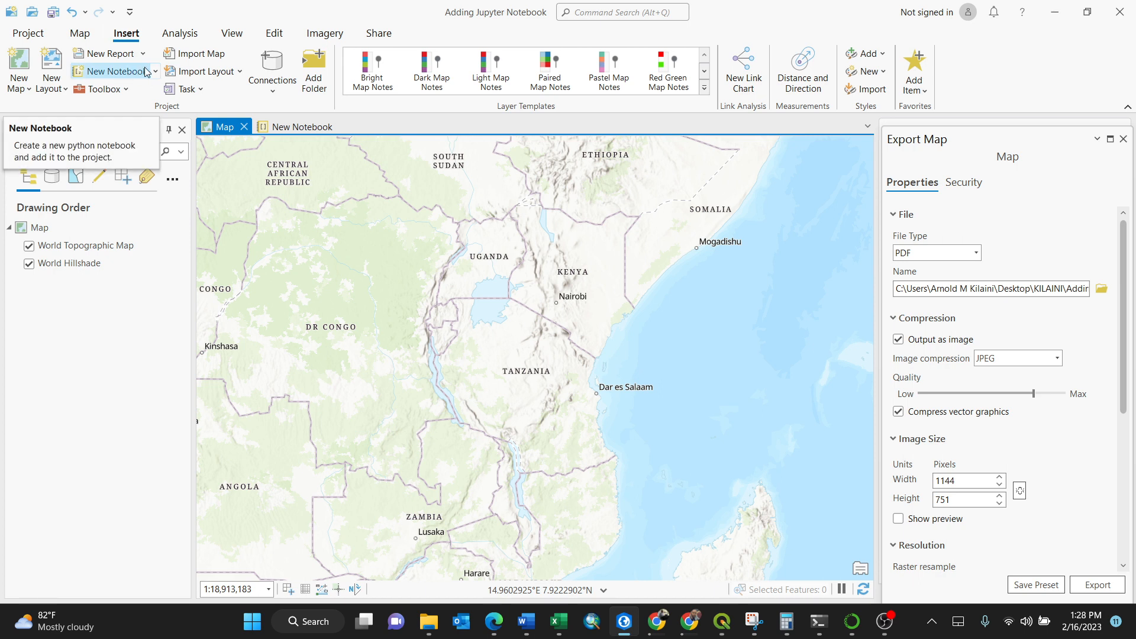
mouse_move(150, 73)
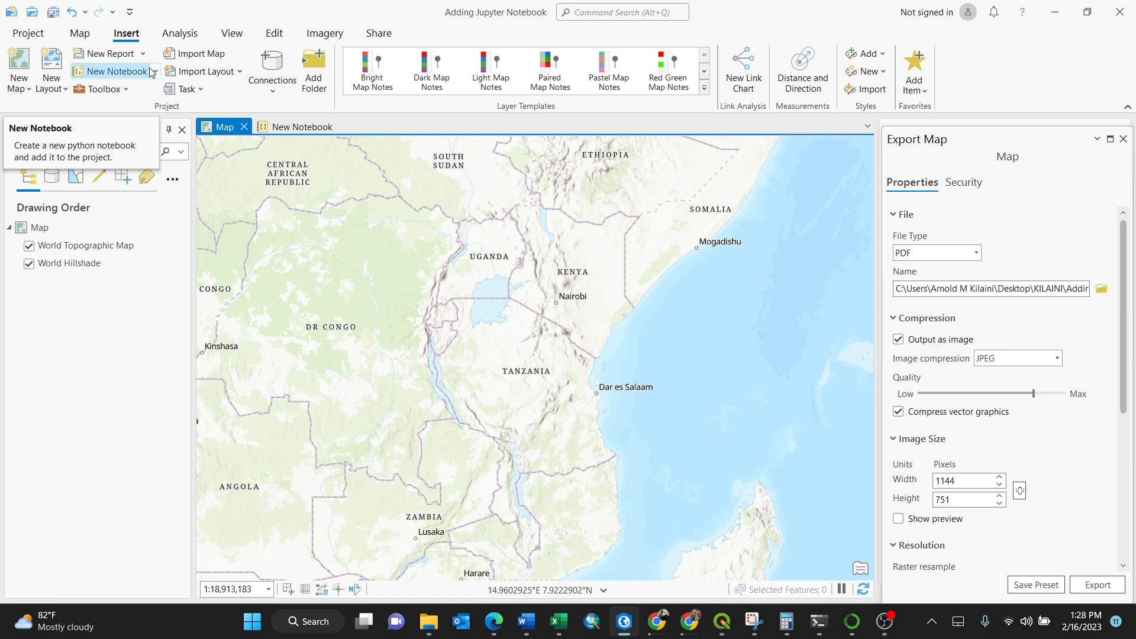
left_click(153, 71)
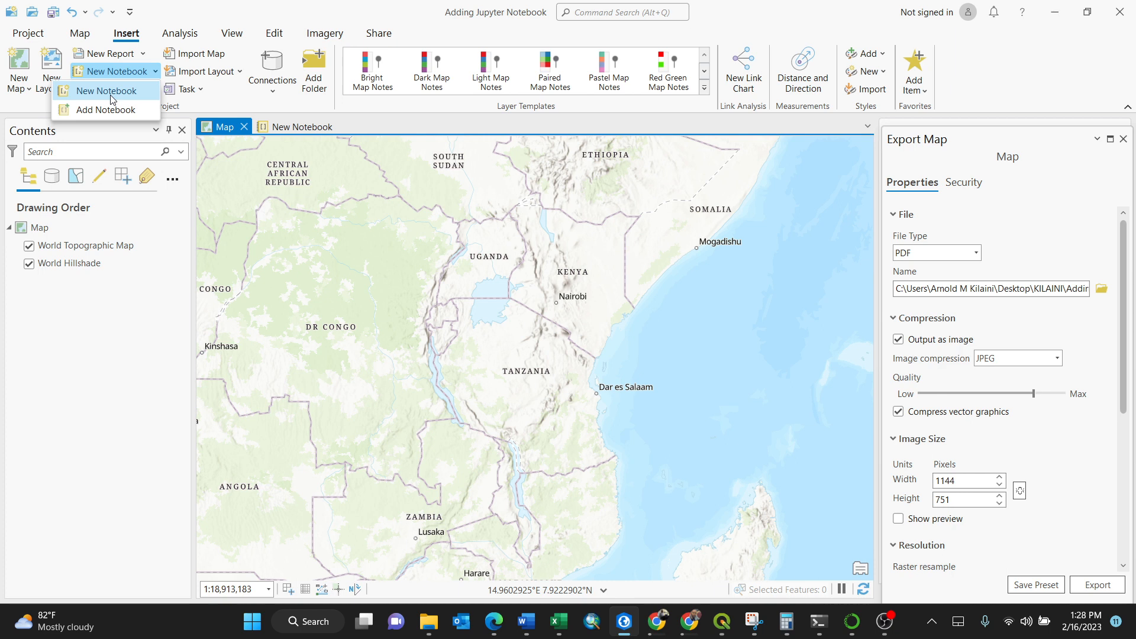
mouse_move(107, 92)
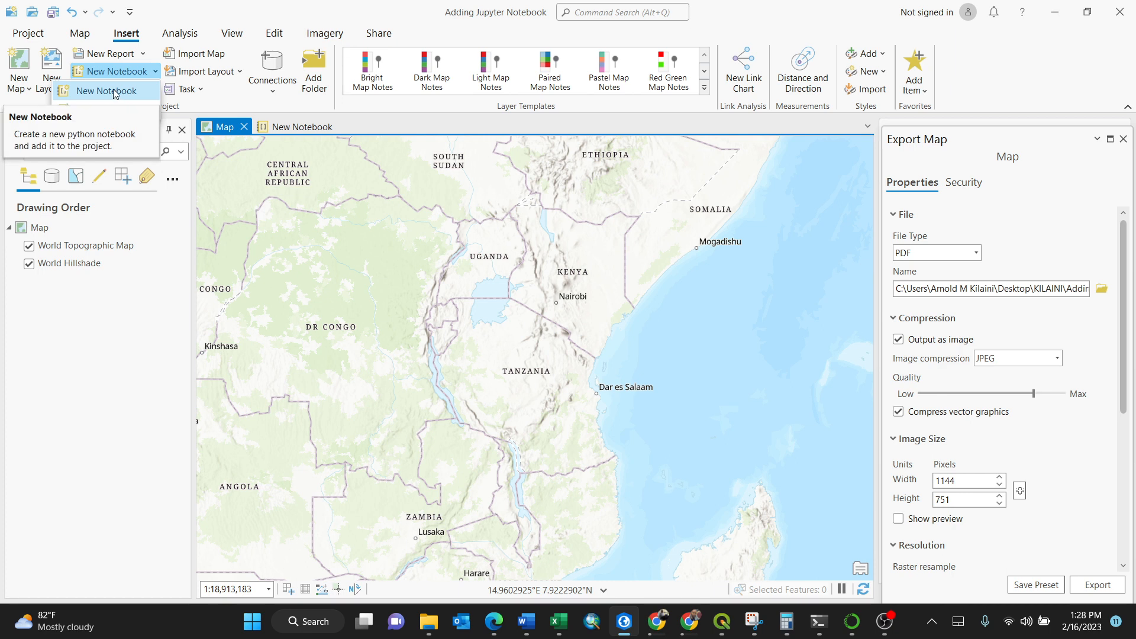
- Create a second New Notebook, then switch back to the first one's empty cell
left_click(109, 92)
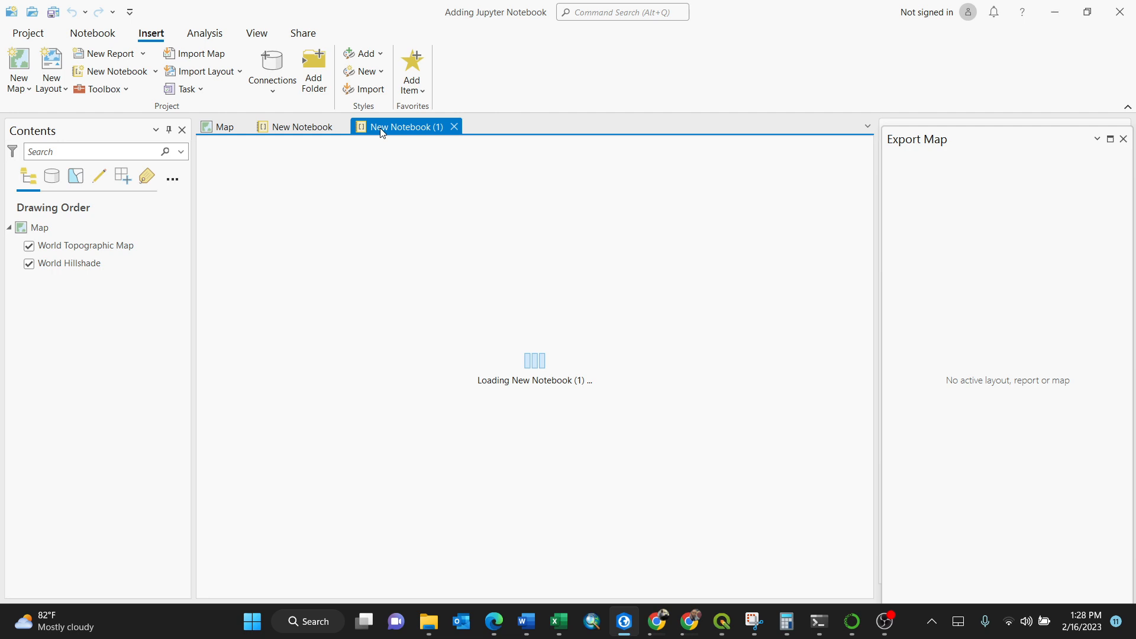
left_click(303, 127)
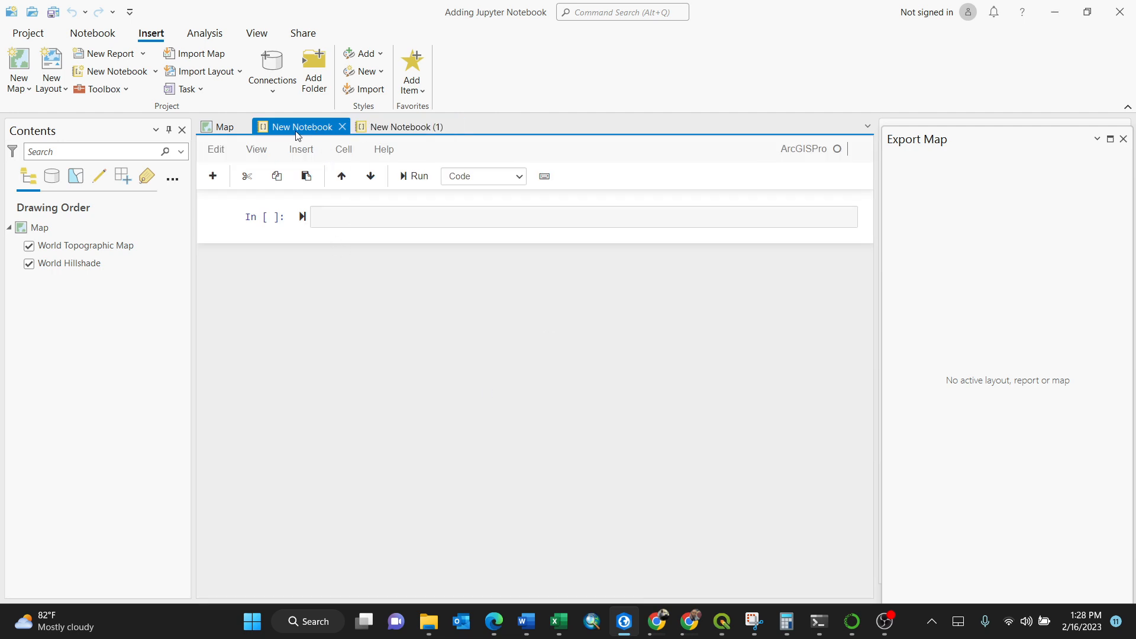
mouse_move(424, 308)
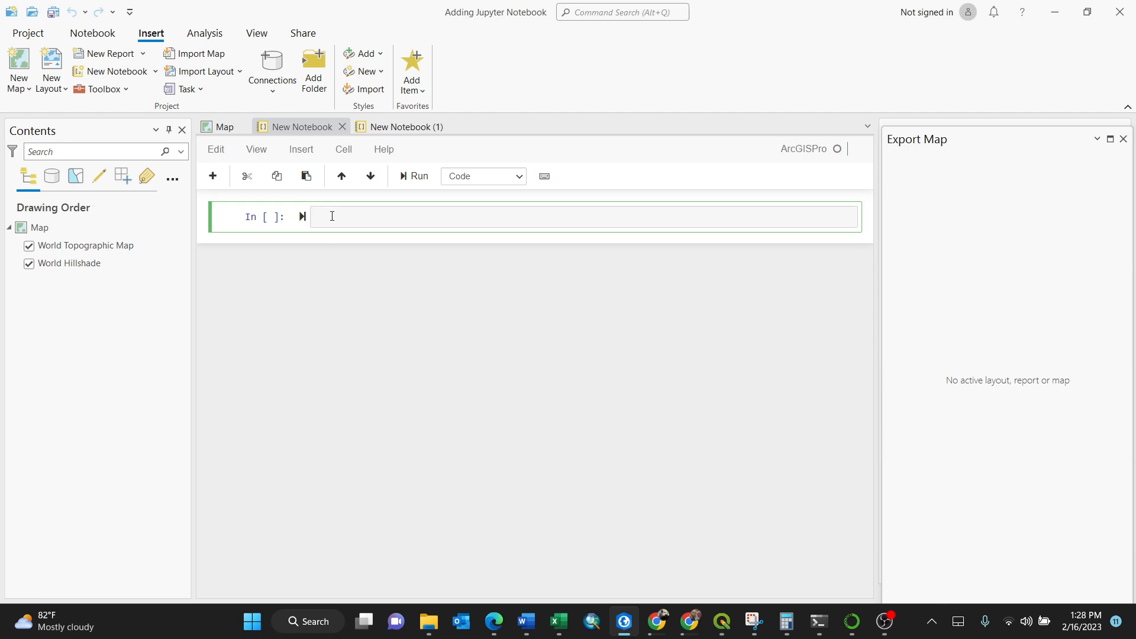
- Write 'import matplotlib.pyplot as plt' as the cell's first line
type("import mat")
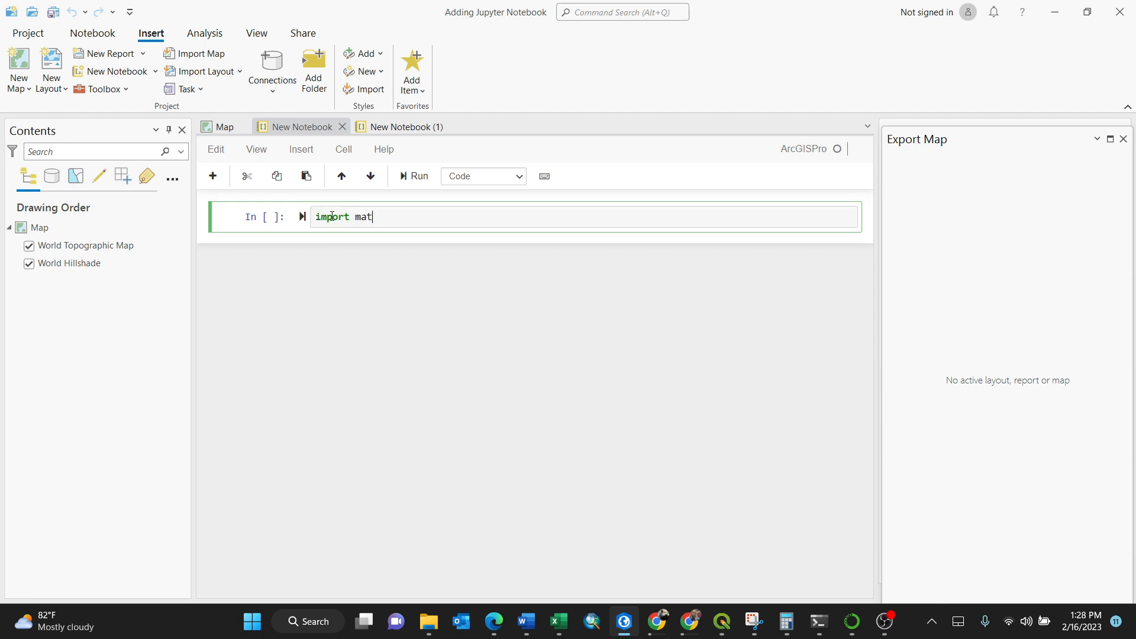
type("plotl")
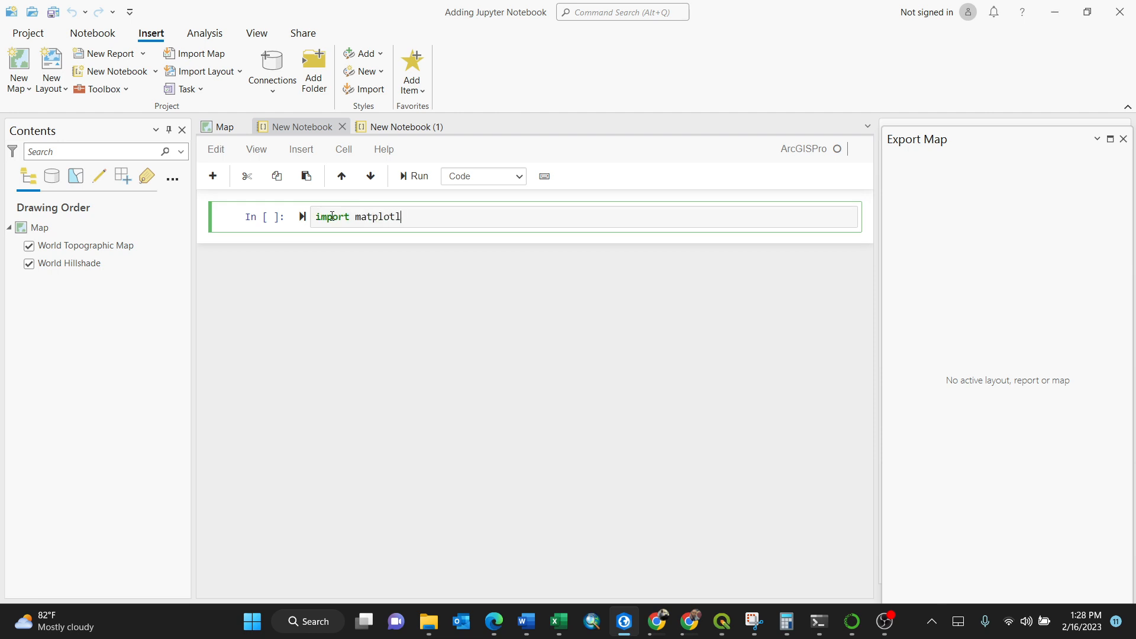
type("ib.p")
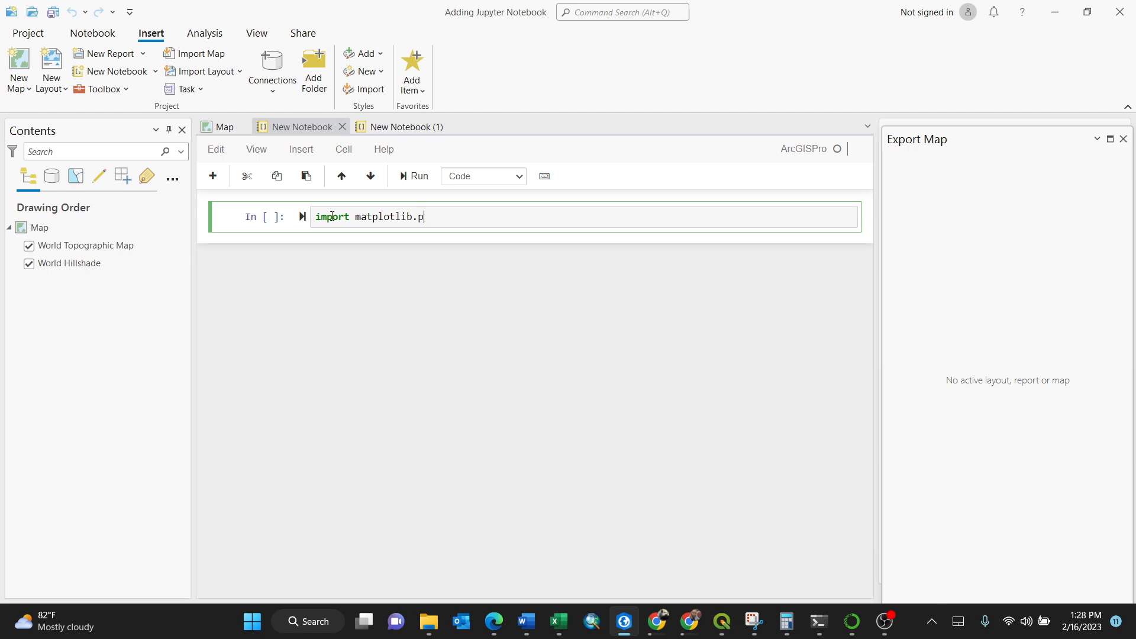
type("yplot")
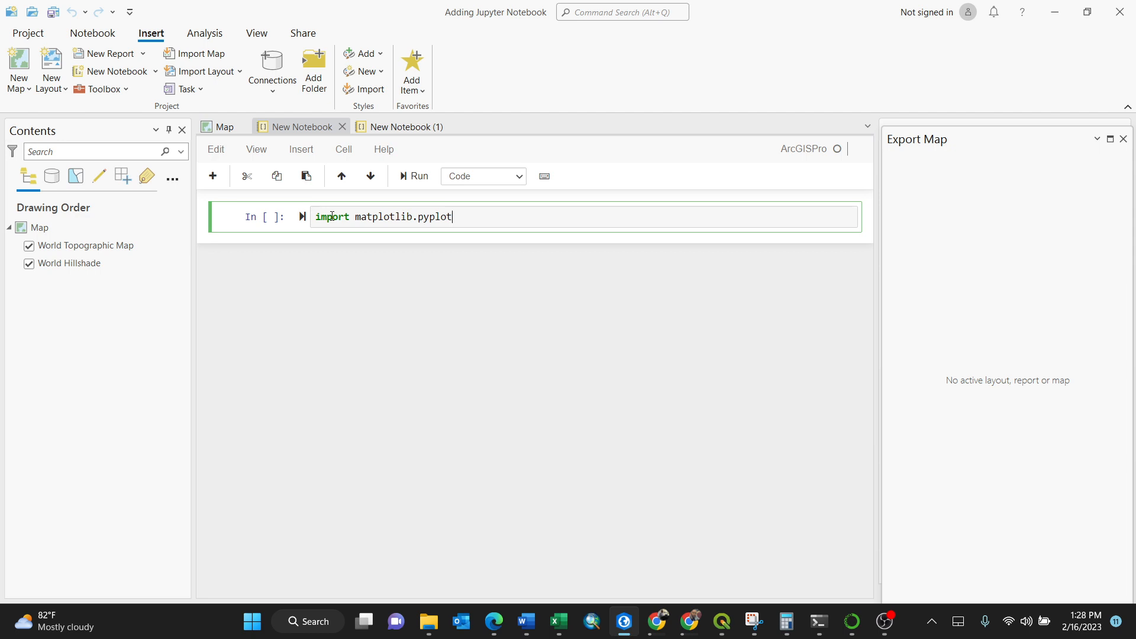
type("as plt")
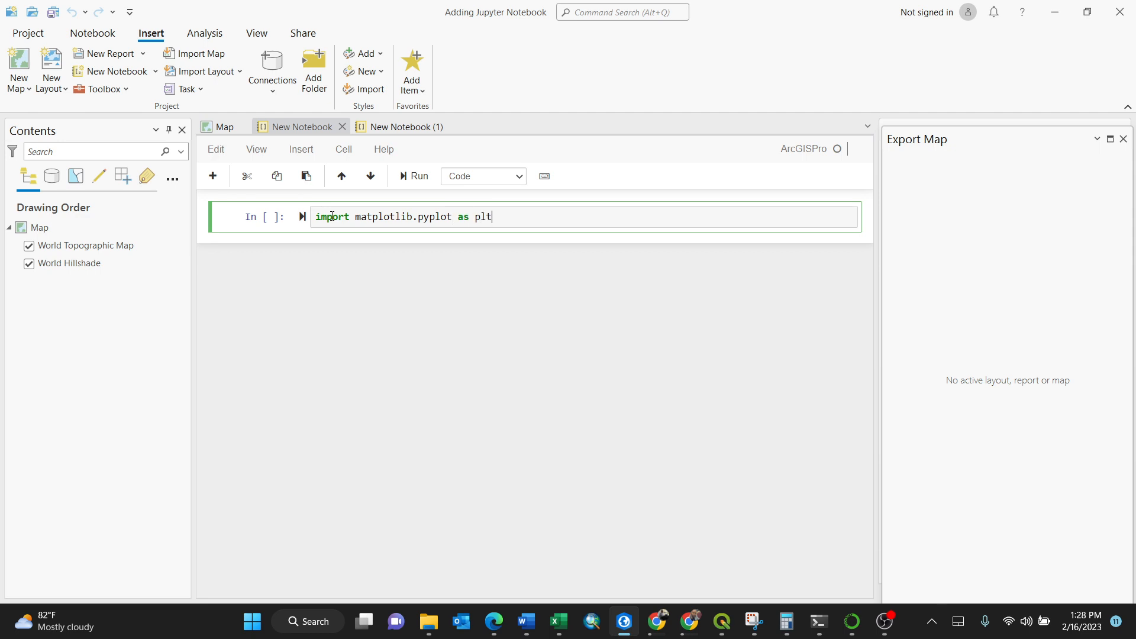
key("enter")
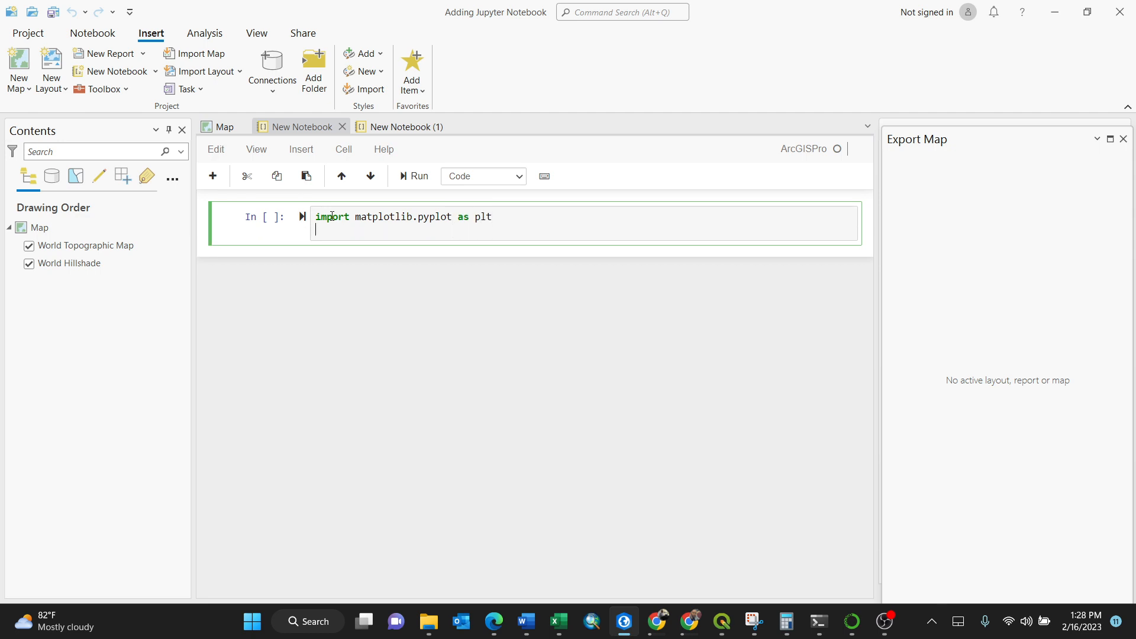
- Define the lists x = [1,2,3] and y = [4,5,6]
type("x")
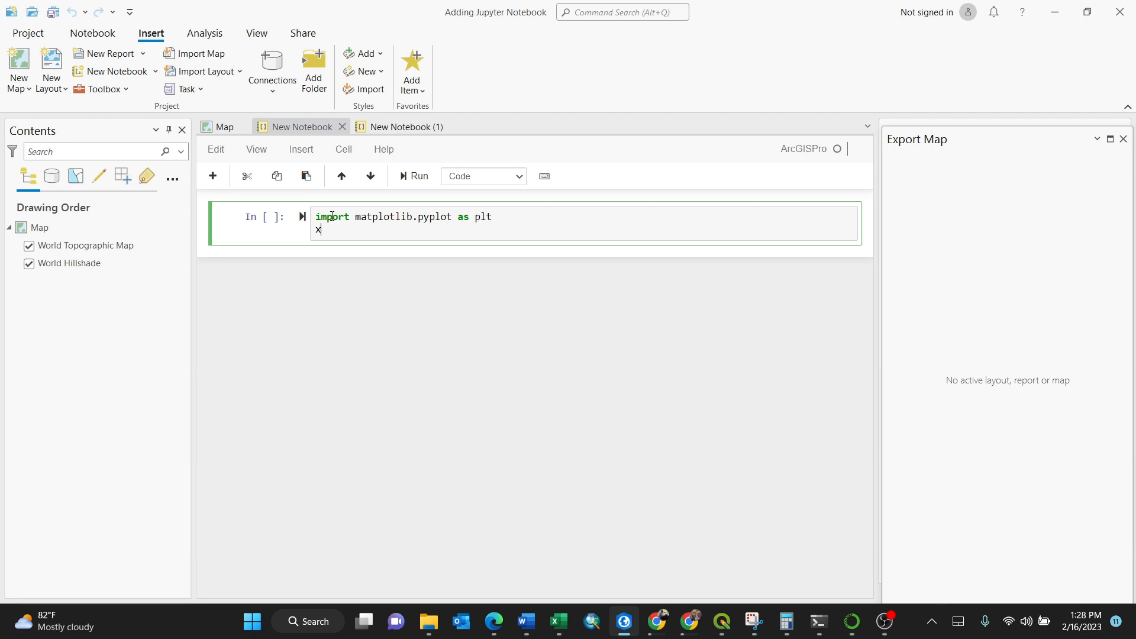
type("=")
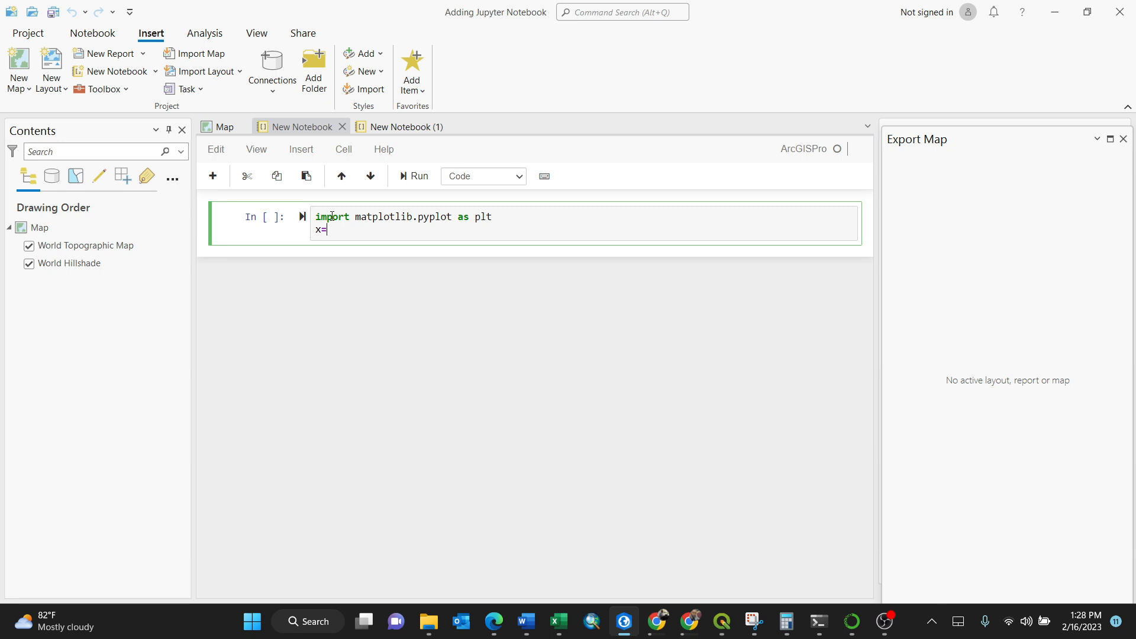
type("[1,2,3,")
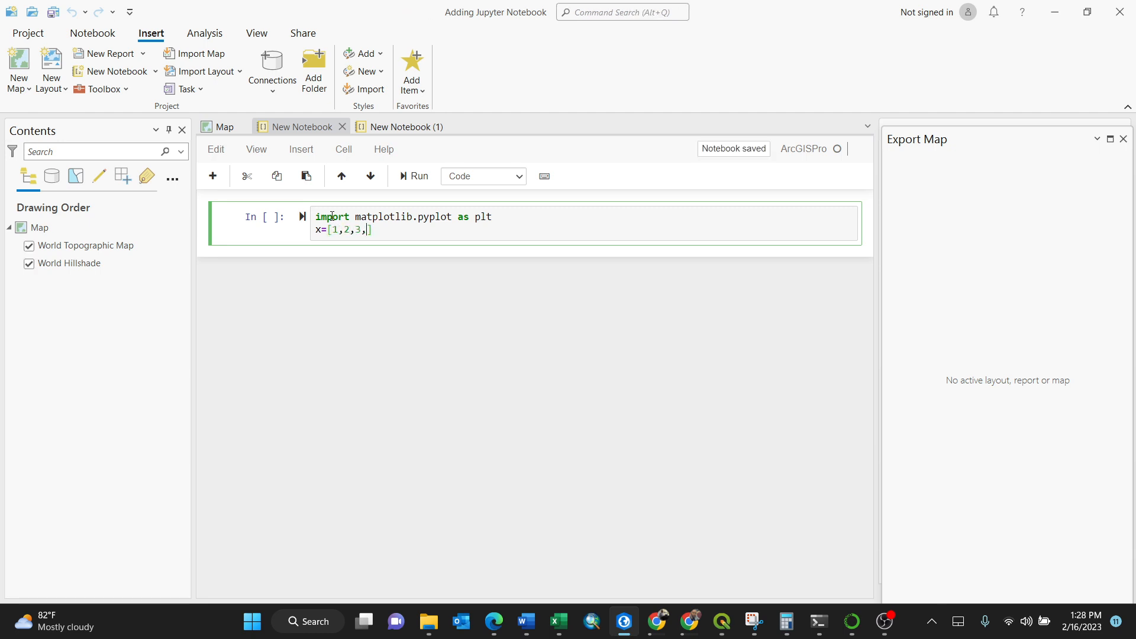
key("Backspace")
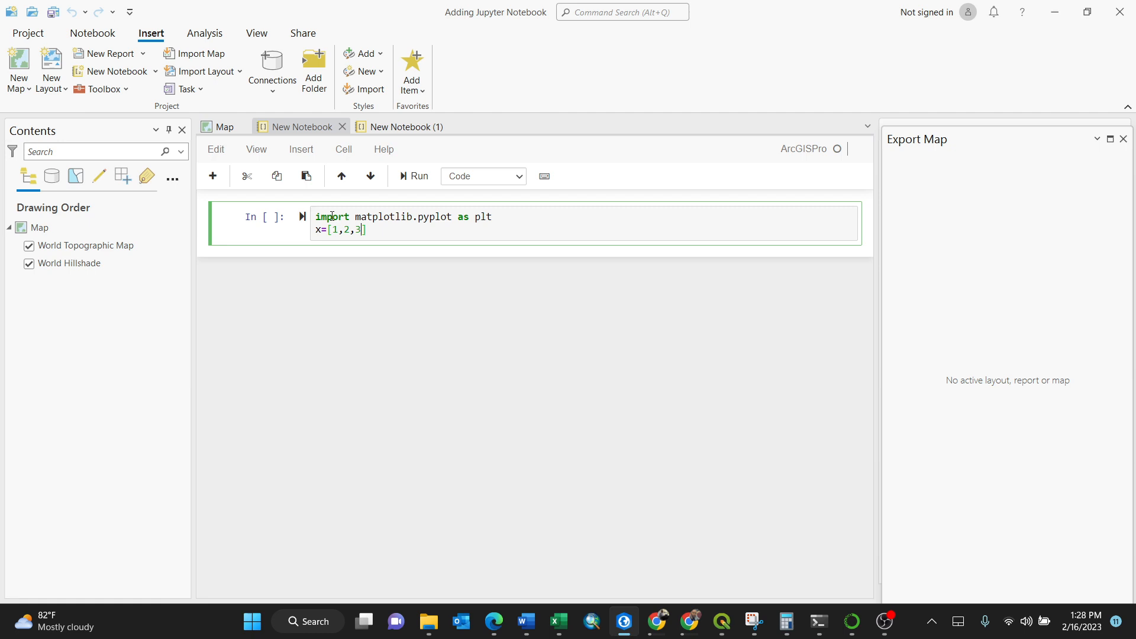
type("y")
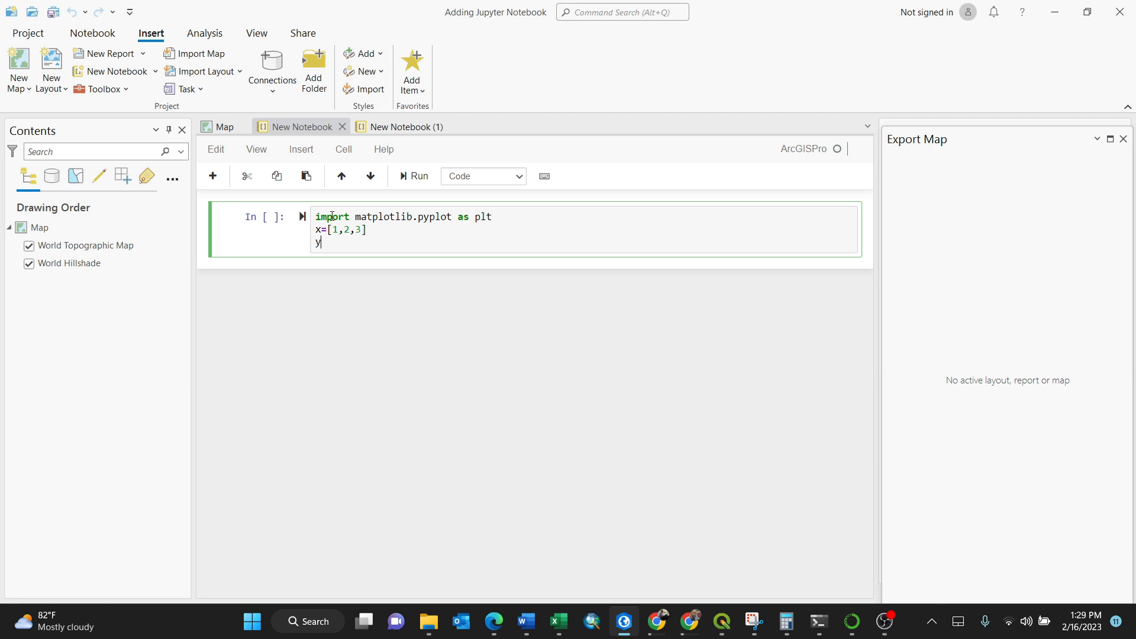
type("=[]")
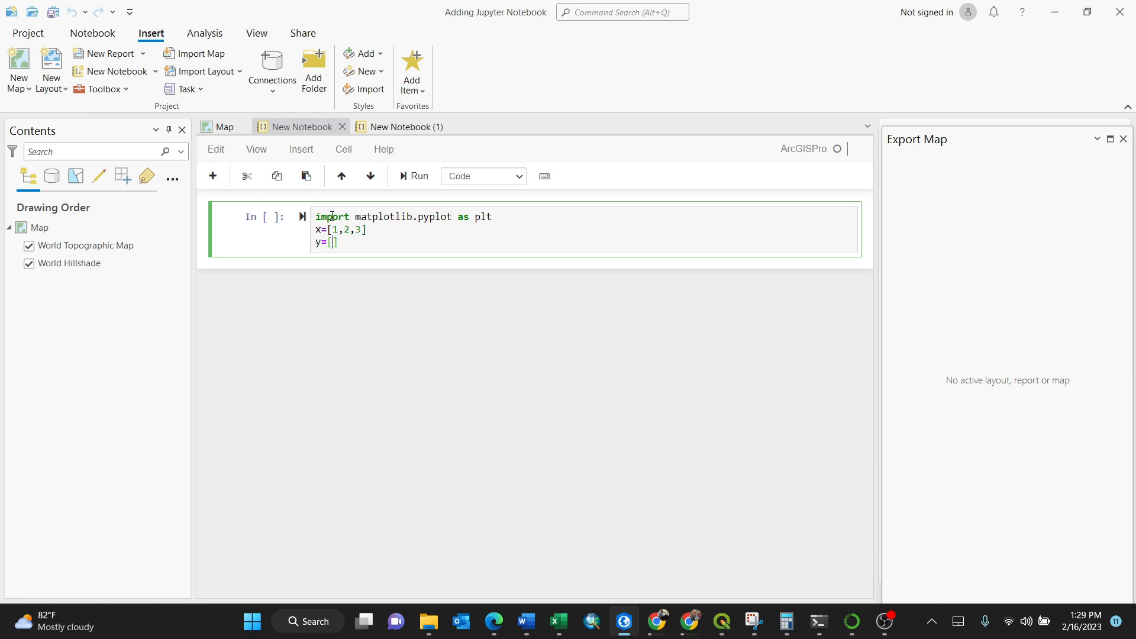
type("4,5,6")
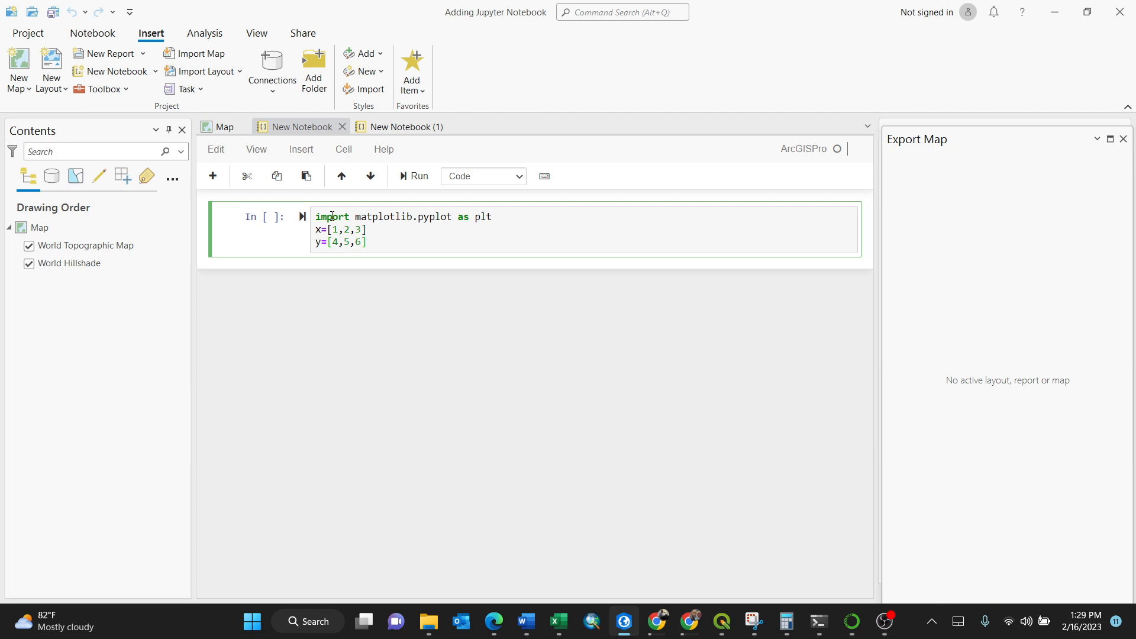
- Add plt.plot(x,y) and plt.show() to plot y against x and display it
type("plt")
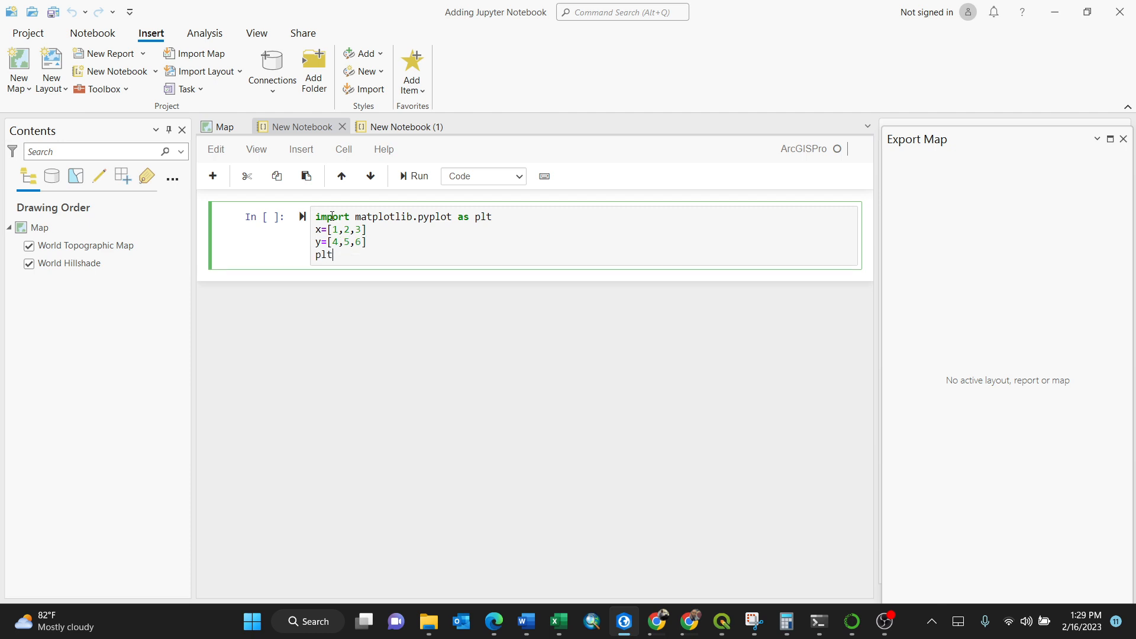
type(".pl")
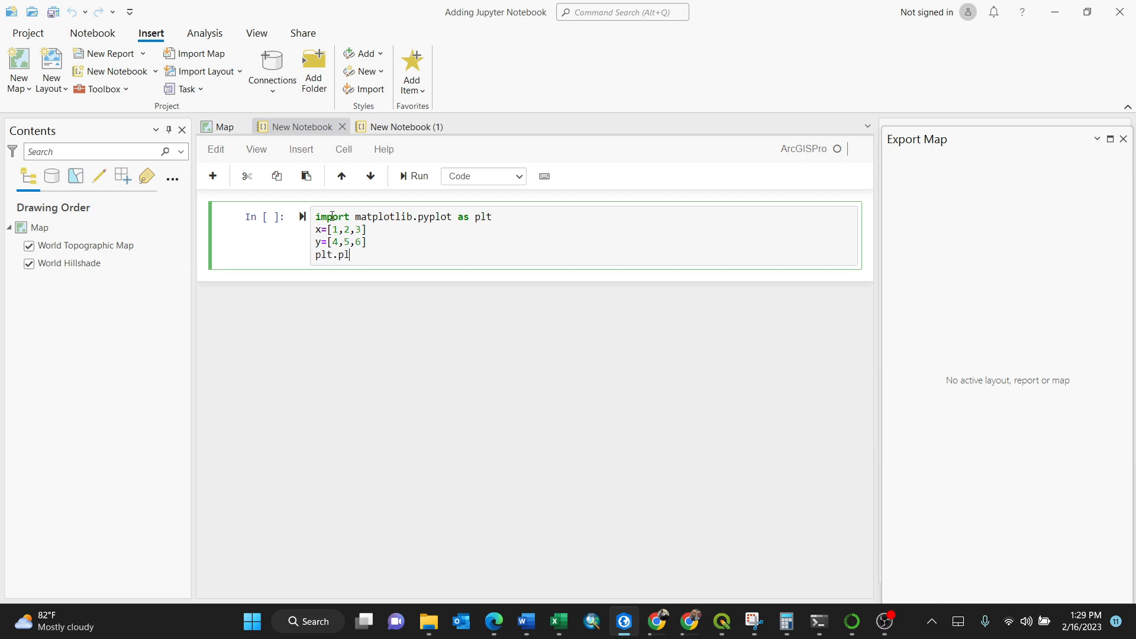
type("ot")
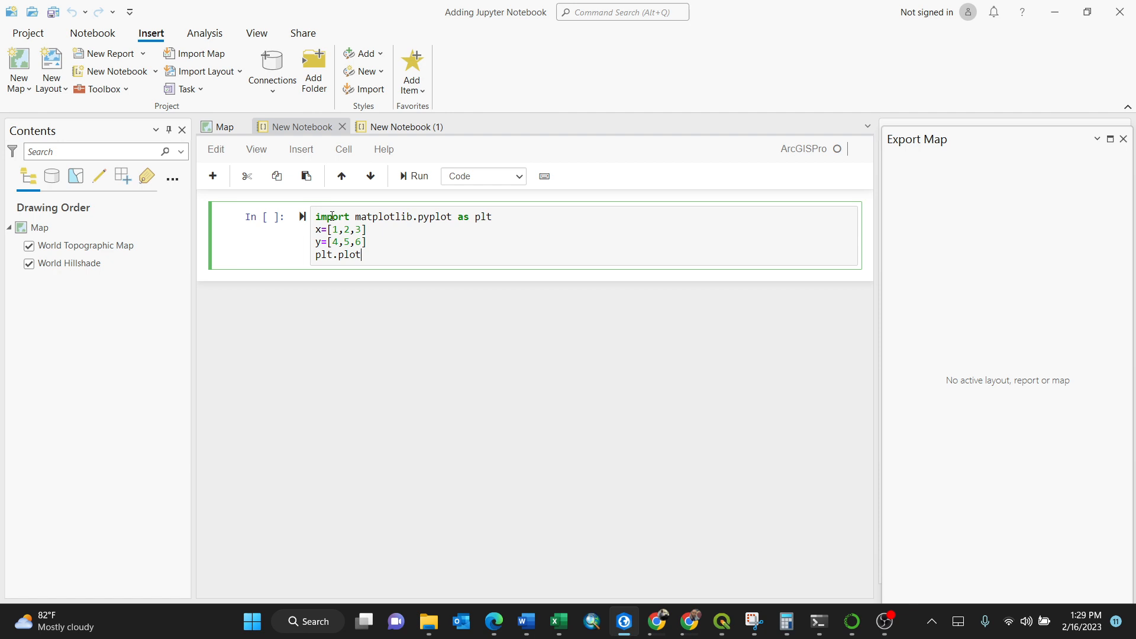
type("(x)")
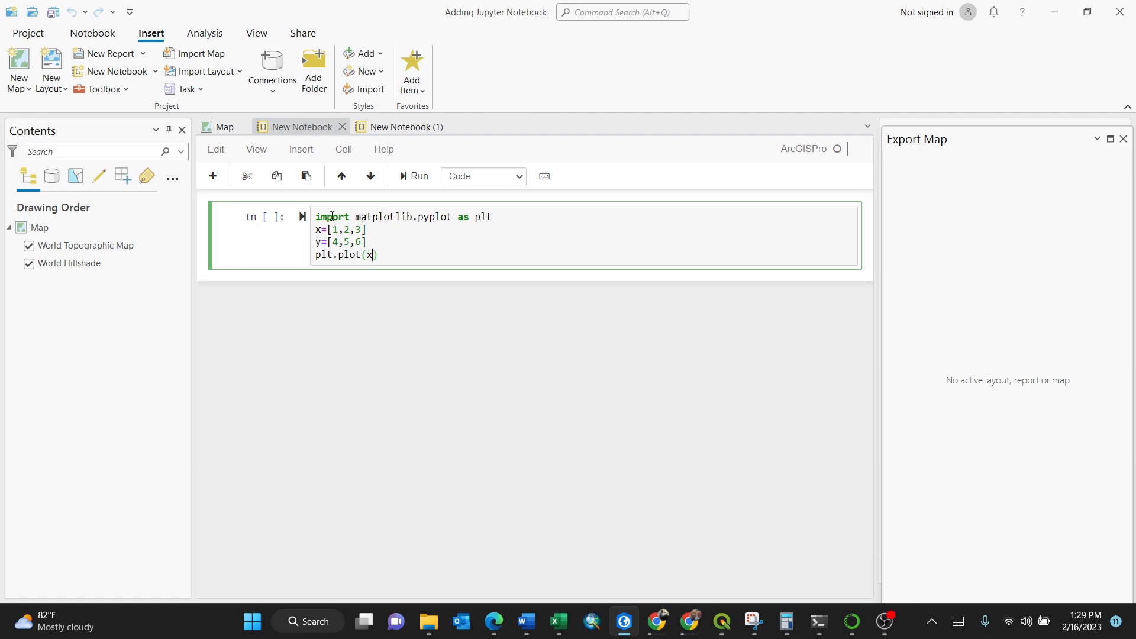
type(",y")
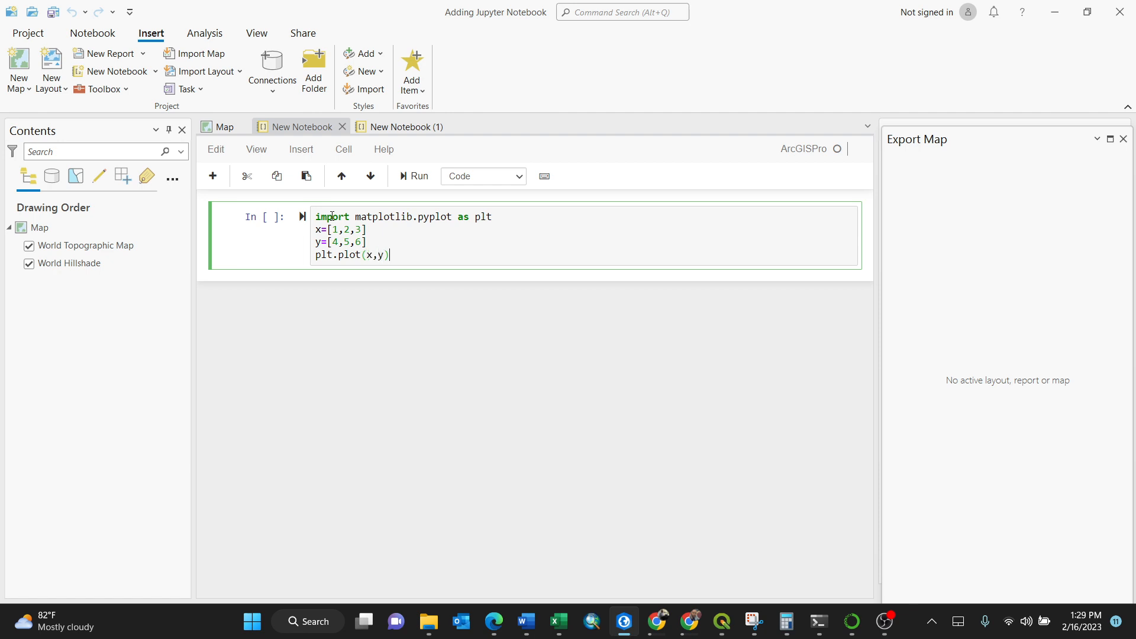
type("plt.s")
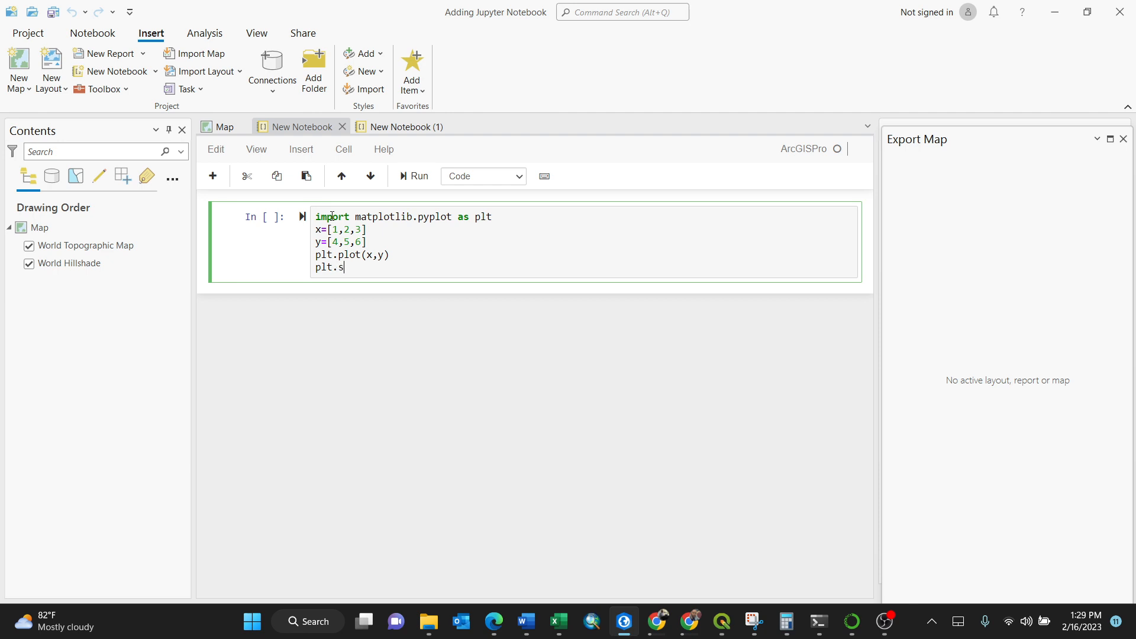
type("how()")
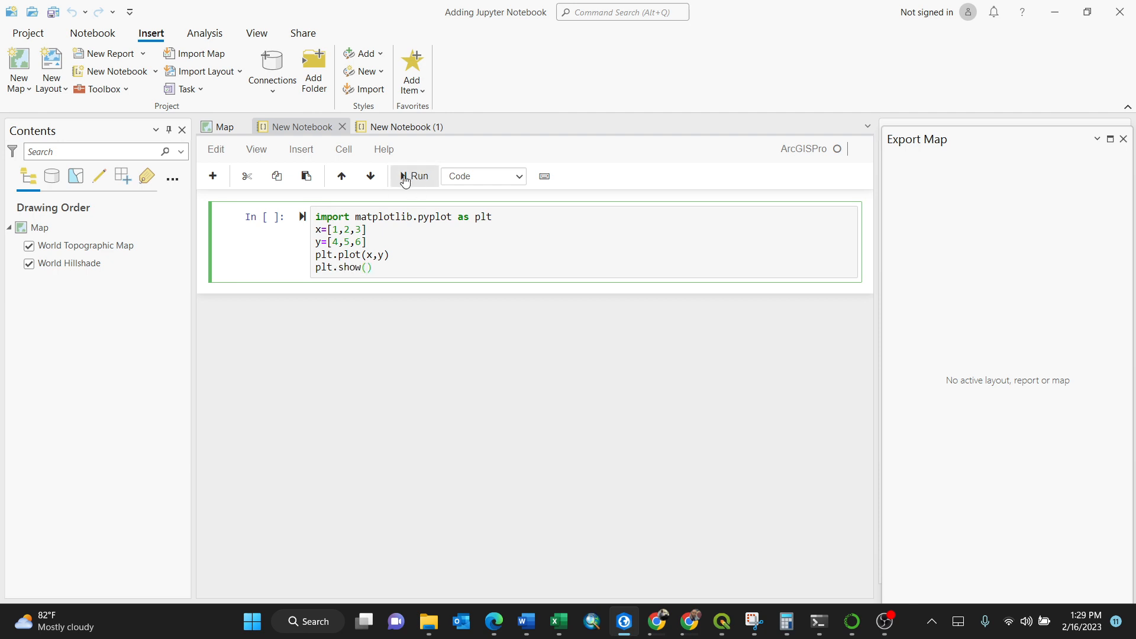
- Run the matplotlib cell and return focus to the plotting code cell
left_click(415, 176)
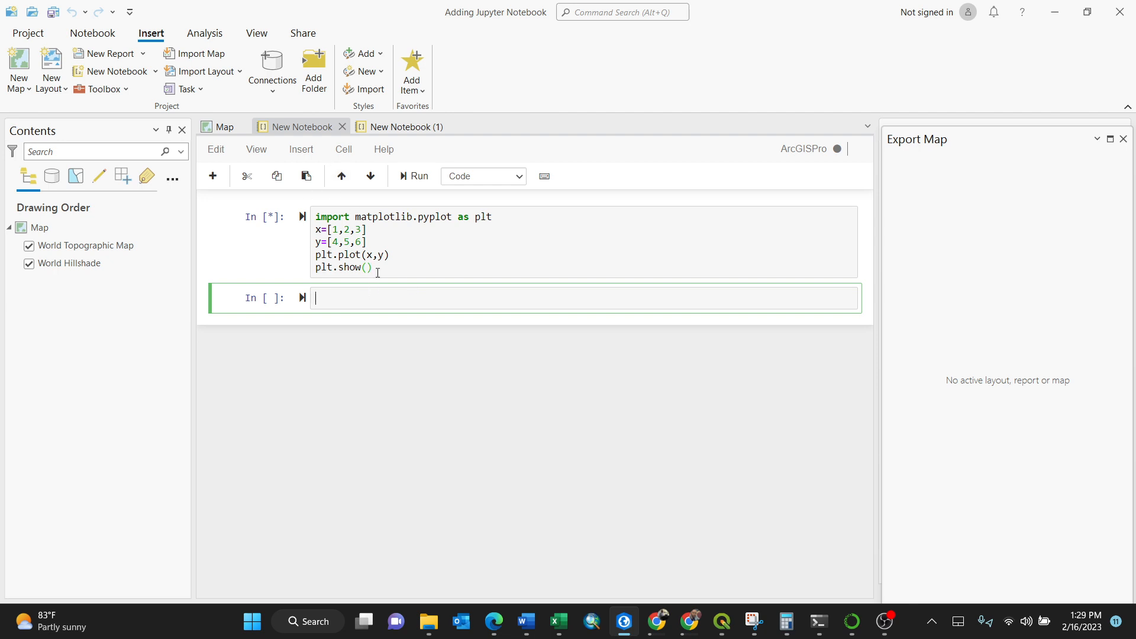
left_click(375, 267)
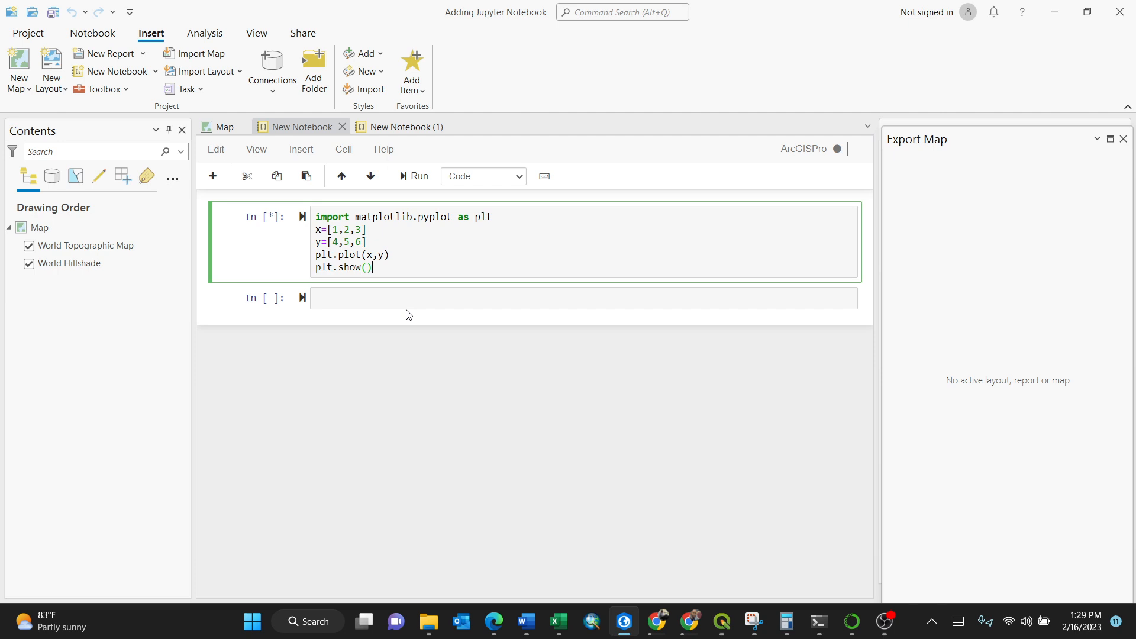
mouse_move(414, 177)
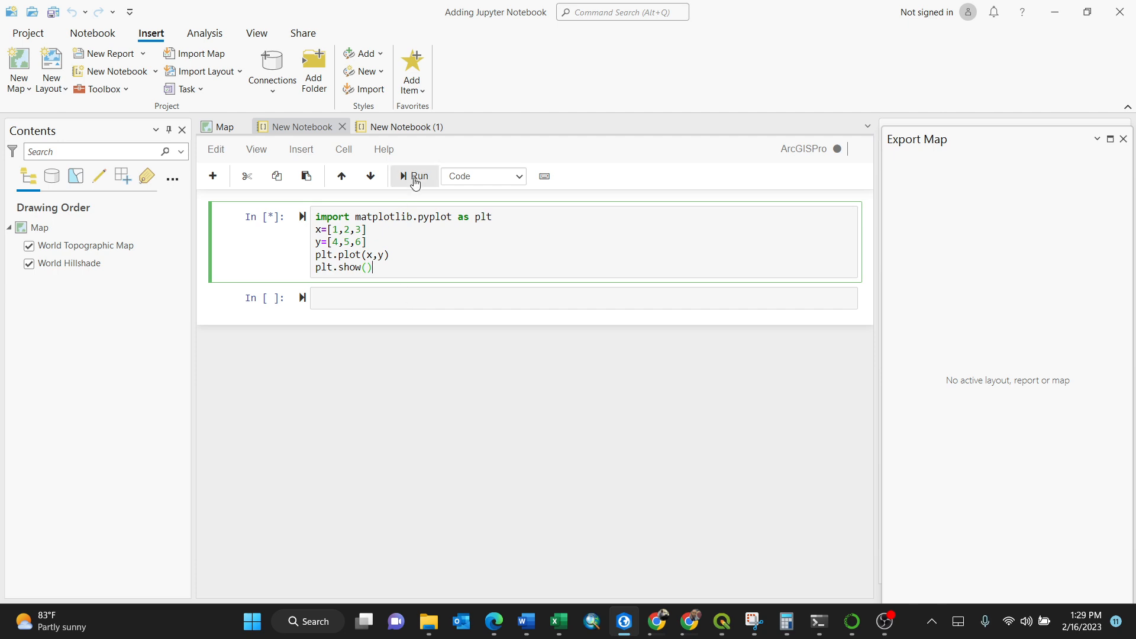
mouse_move(416, 176)
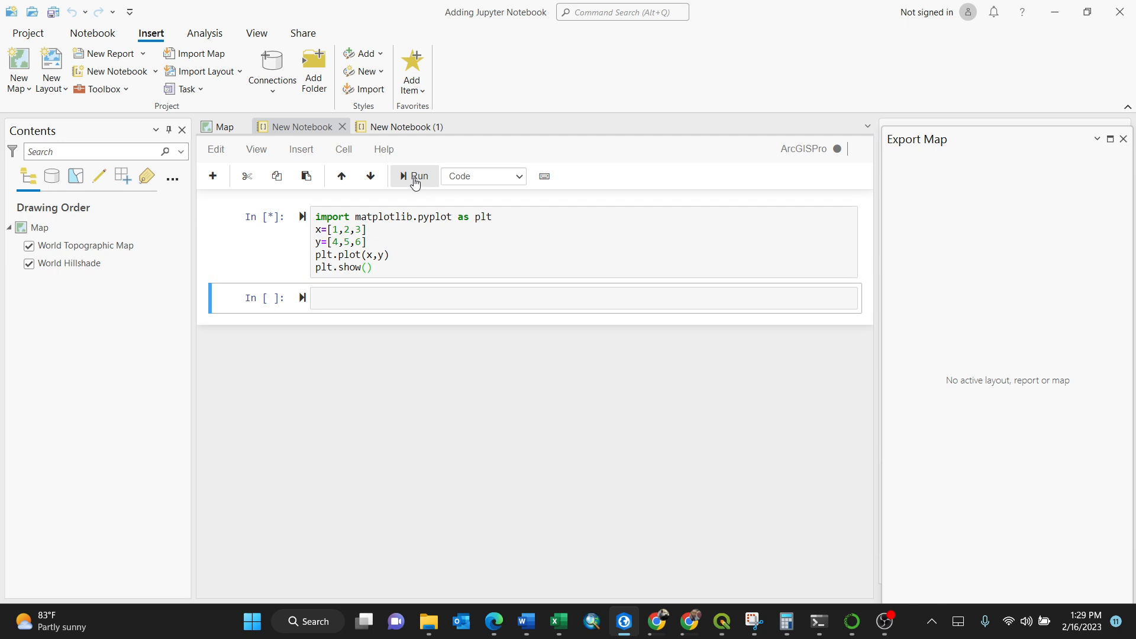
mouse_move(379, 269)
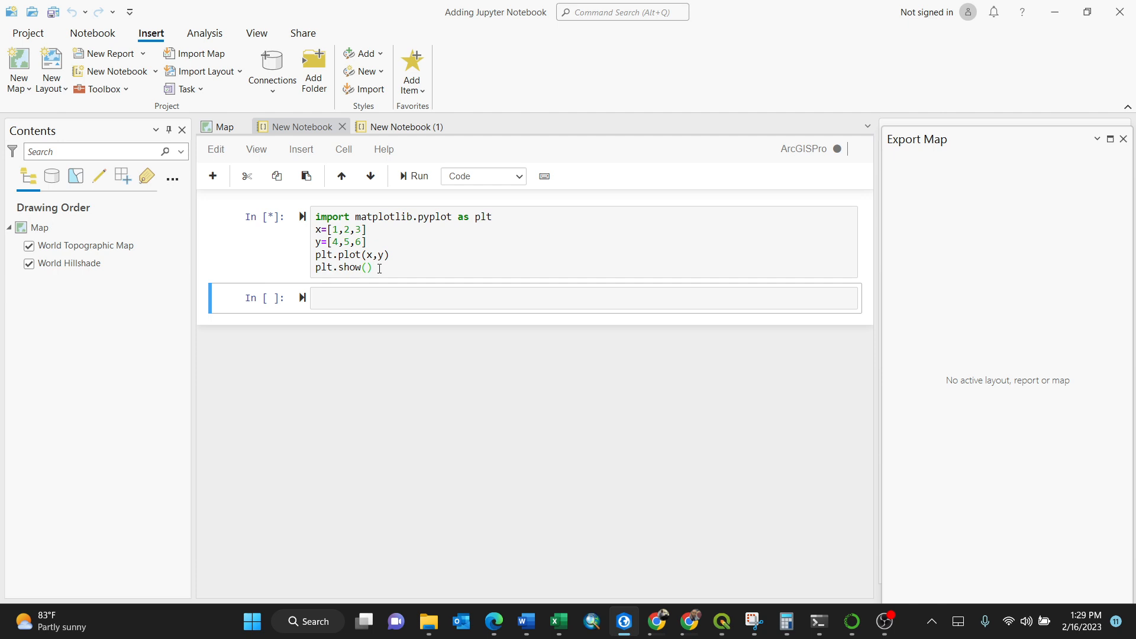
left_click(377, 267)
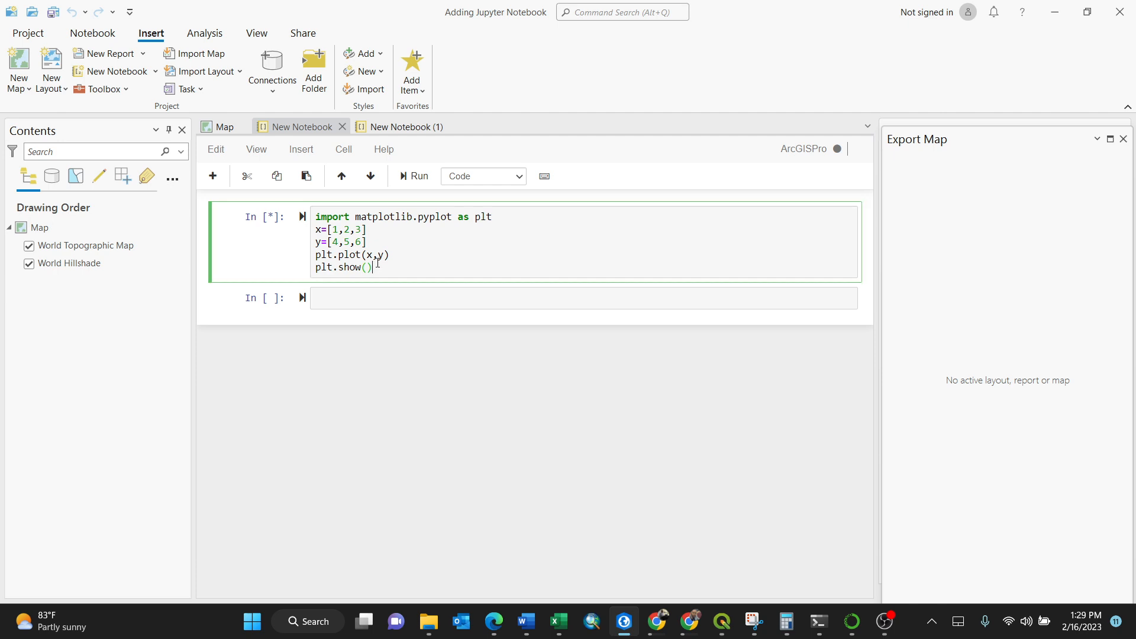
mouse_move(624, 621)
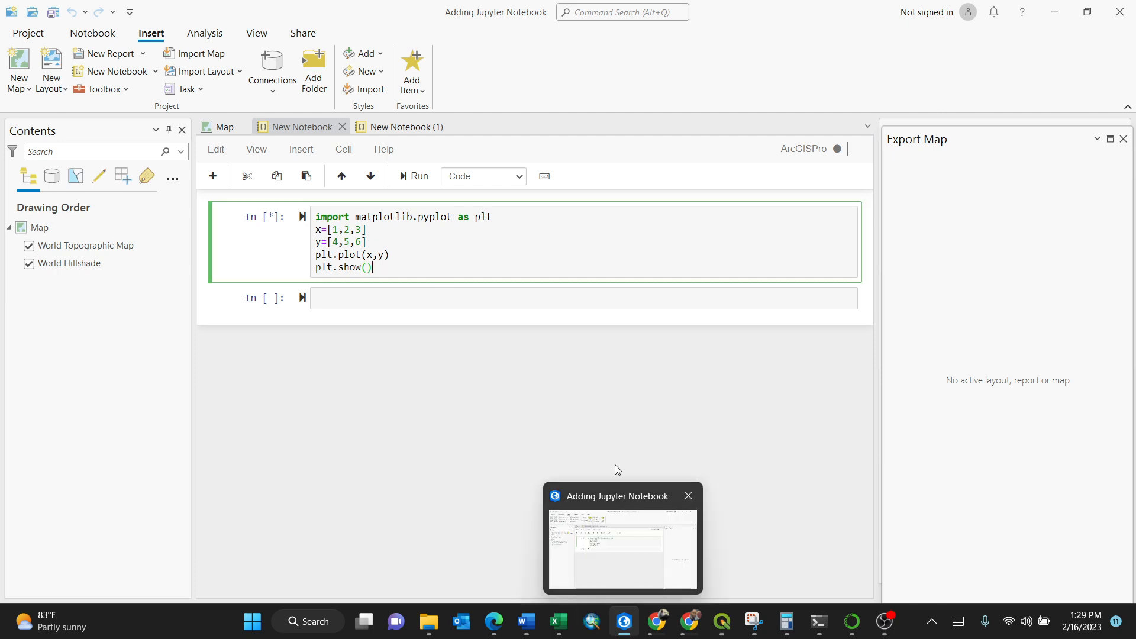
- Bring the Figure 1 window with the rising line chart to the front
left_click(414, 177)
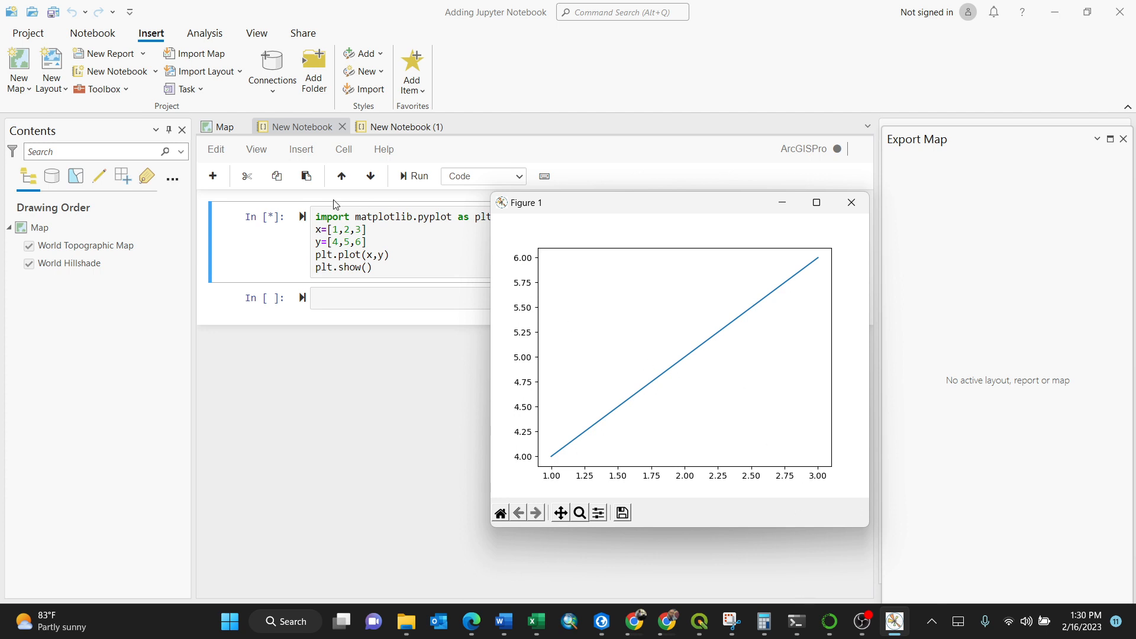
mouse_move(574, 252)
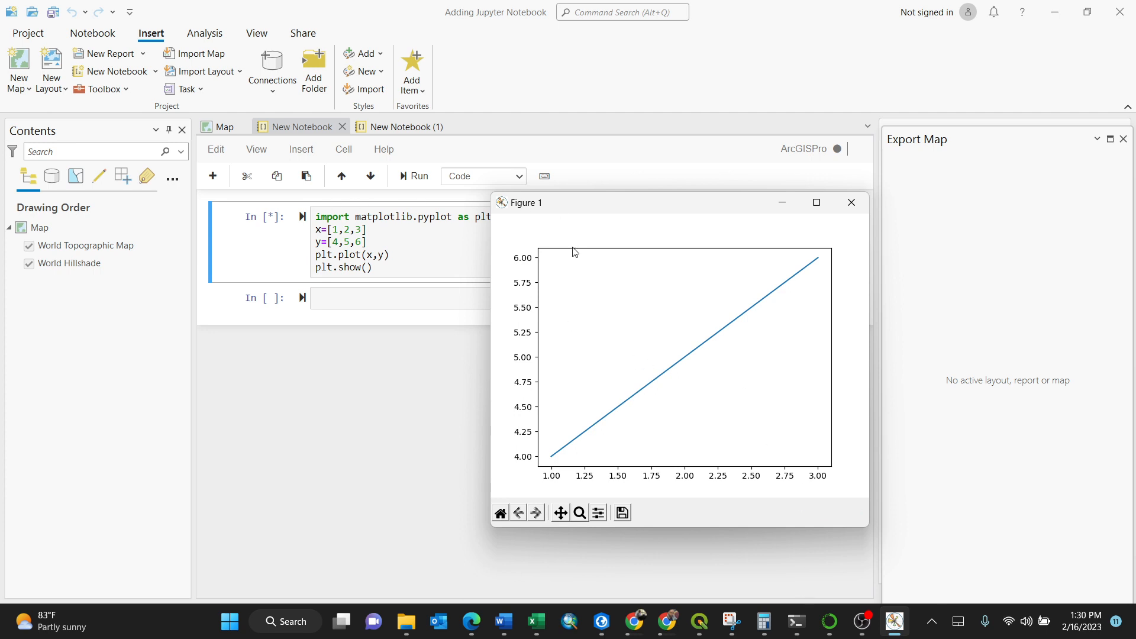
mouse_move(911, 635)
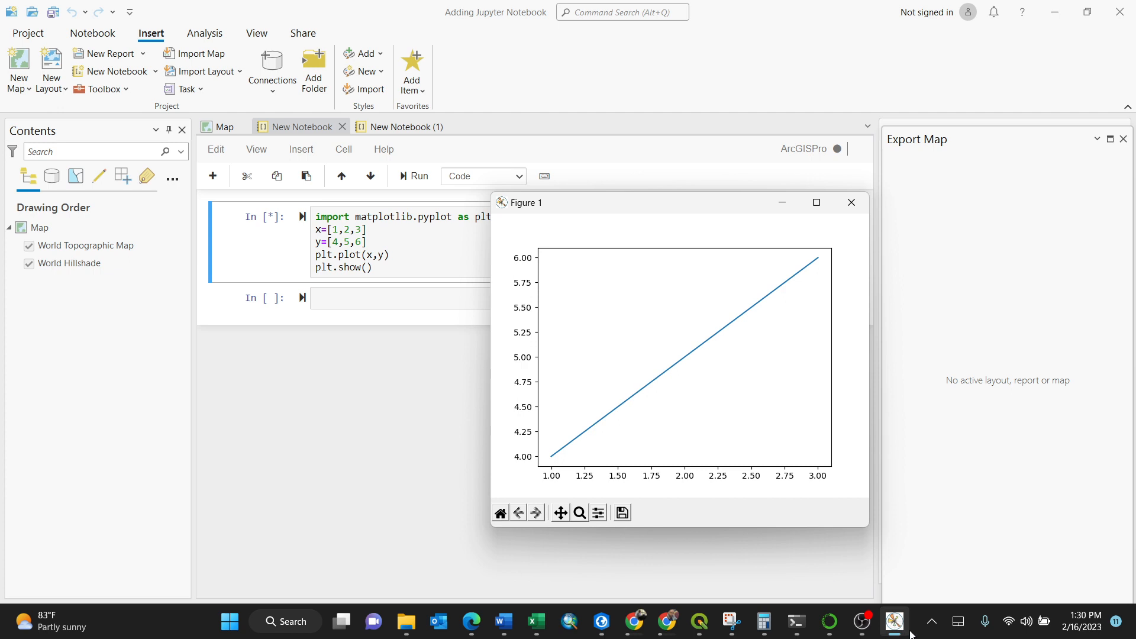
mouse_move(919, 636)
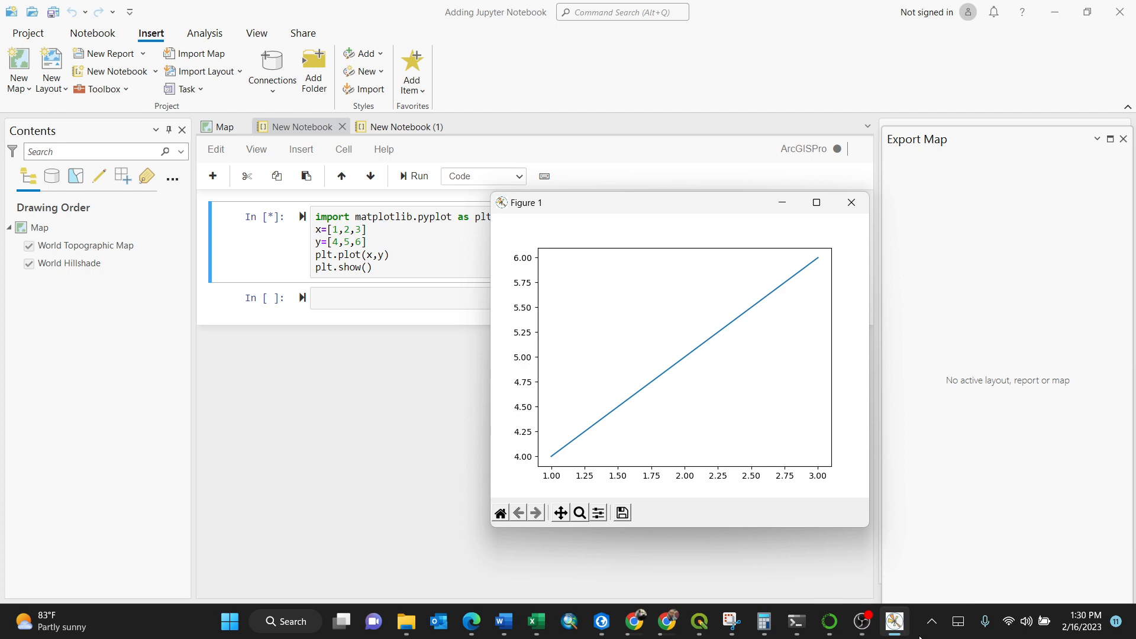